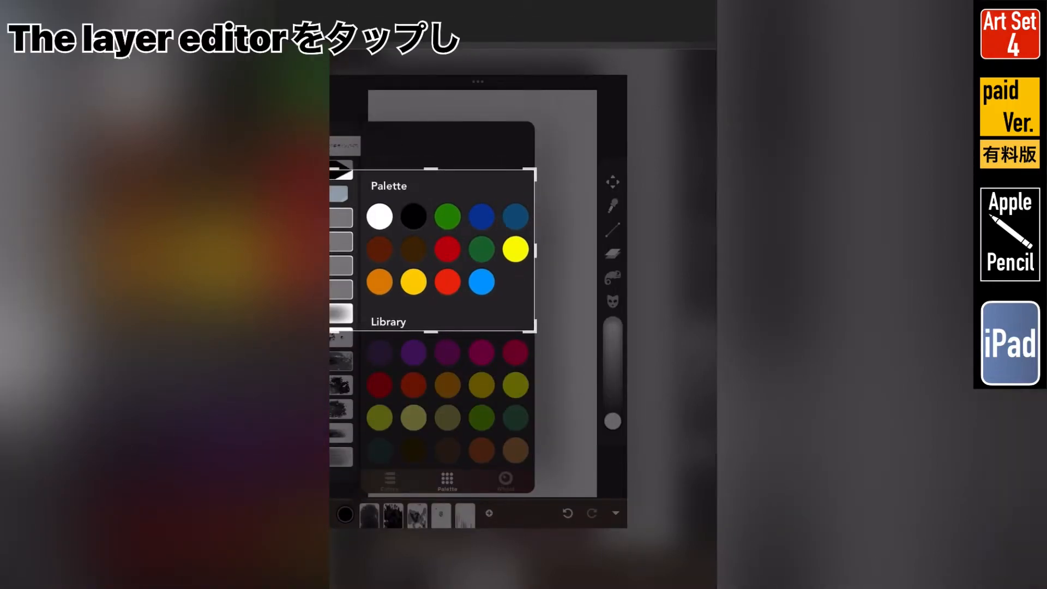
# Bring up the saved colour palette of fourteen swatches from the toolbar colour circle
pyautogui.click(697, 233)
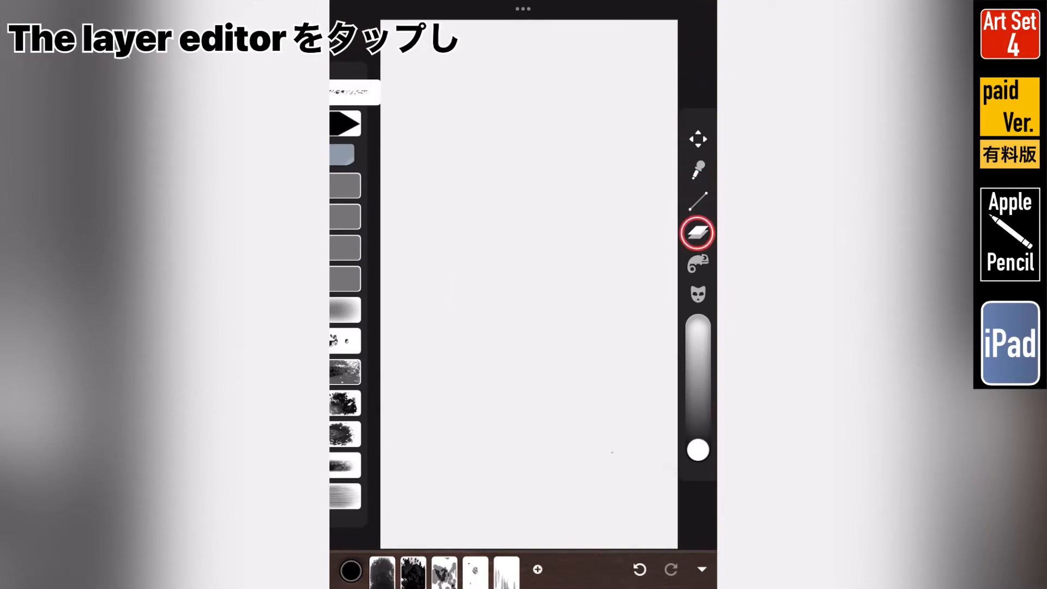
pyautogui.click(697, 234)
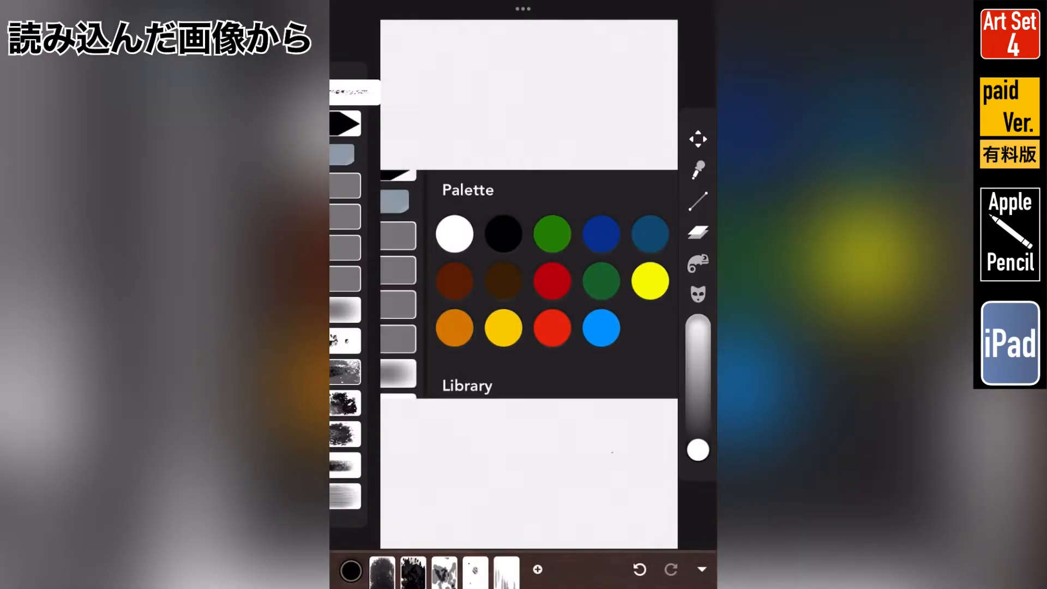
# Delete the light blue swatch from the saved colour palette
pyautogui.click(697, 169)
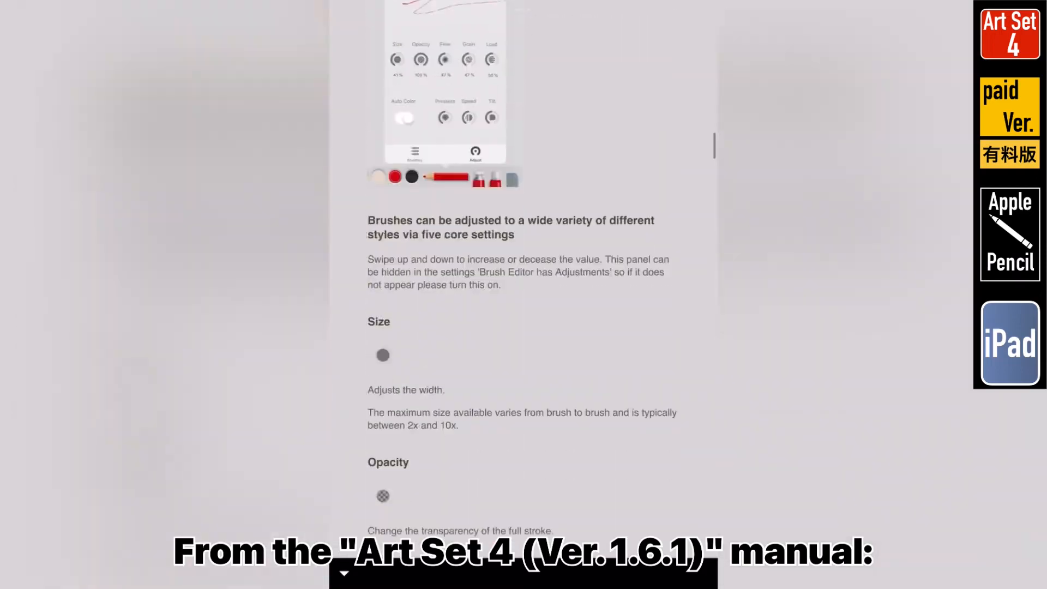
pyautogui.scroll(3)
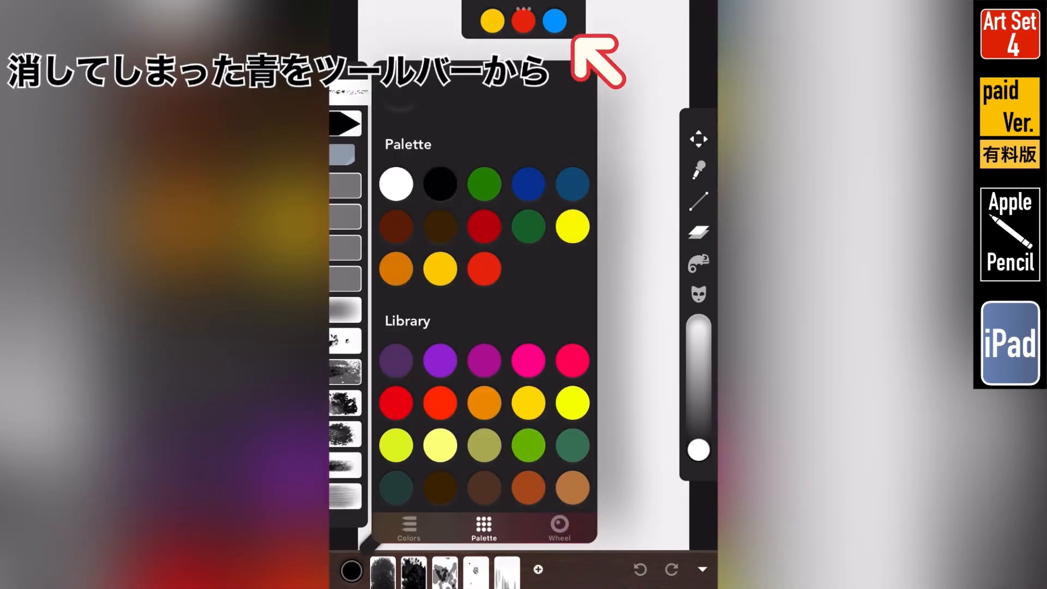
# Drag the blue colour from the recent-colours strip back into the empty palette slot after red
pyautogui.click(554, 20)
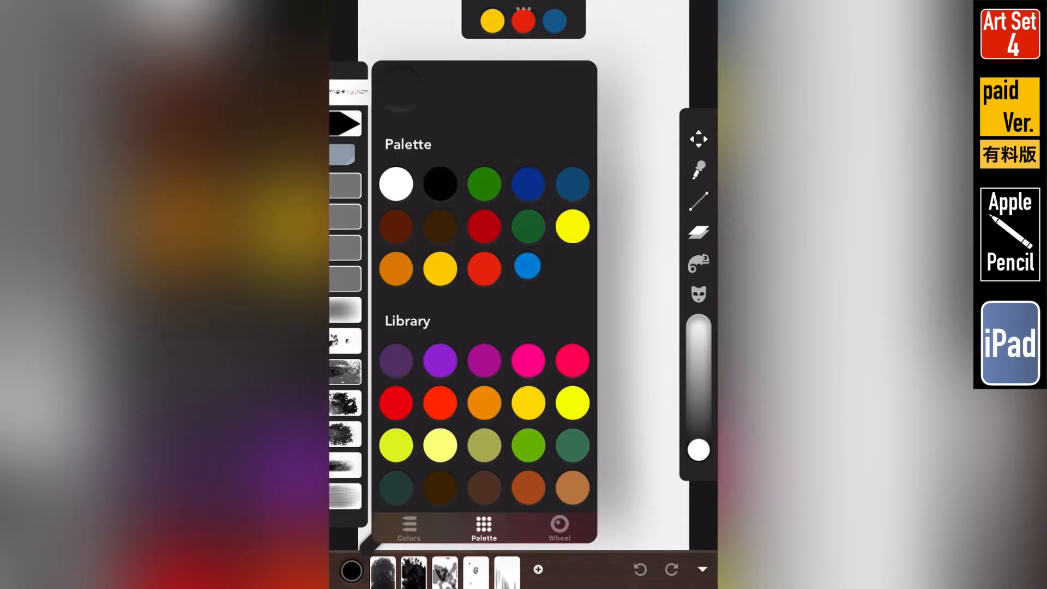